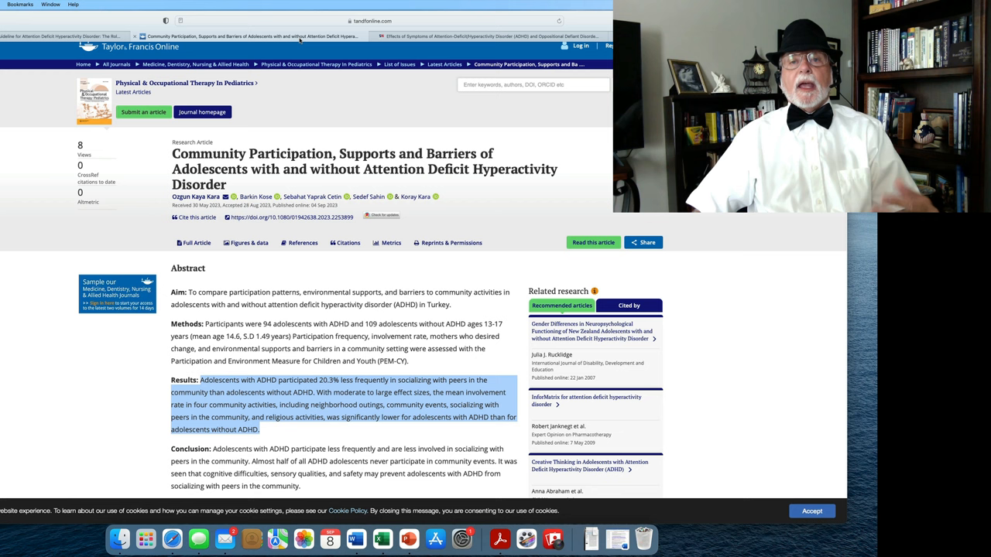
Scroll the ADHD community-participation article down past the Keywords to the Disclosure Statement
scroll("down", 3)
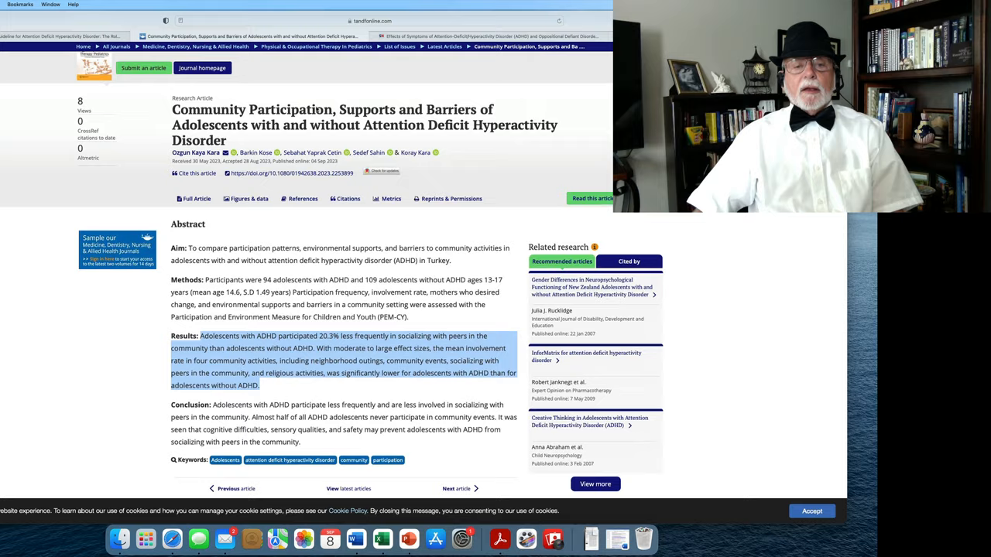
scroll("down", 3)
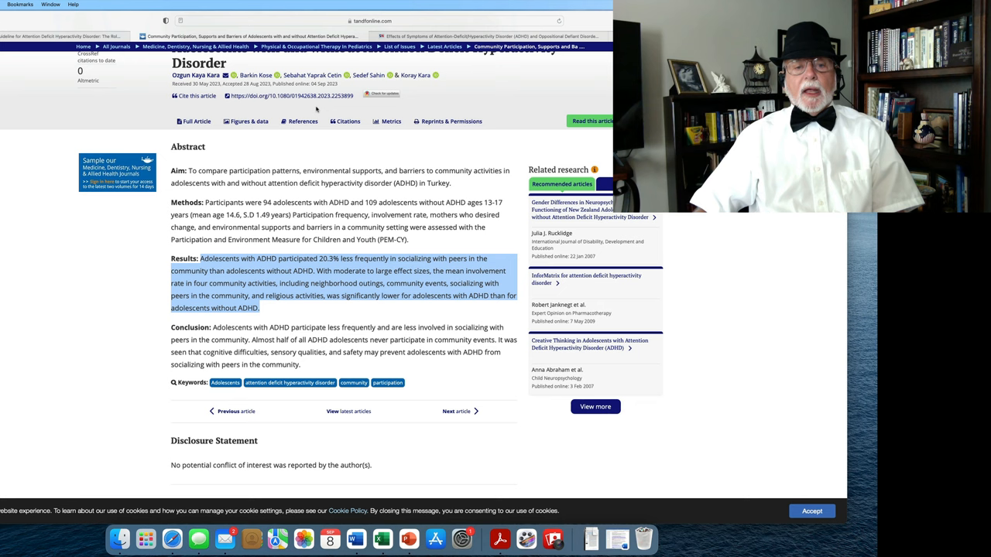
mouse_move(329, 137)
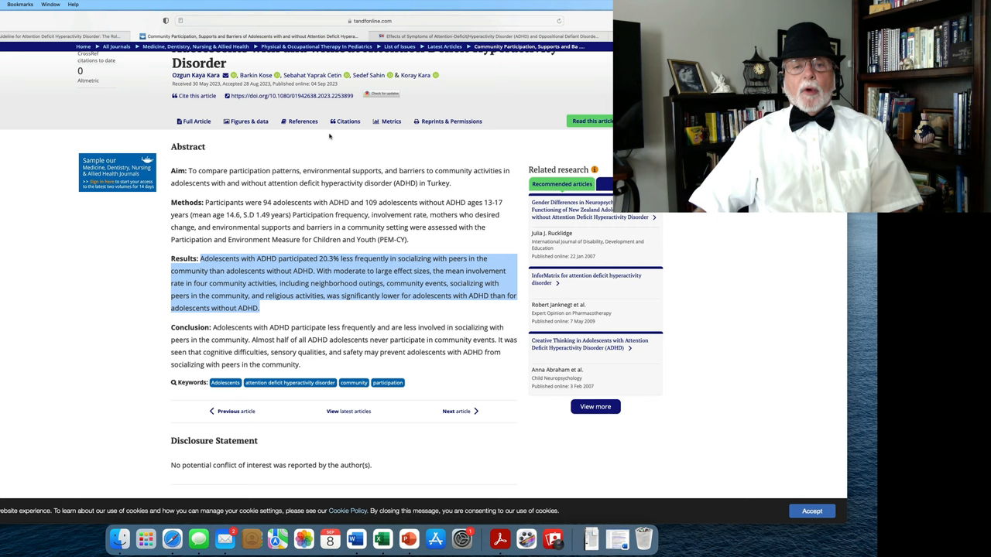
Scroll the Community Participation article back to its title, authors and highlighted Results
scroll("down", 3)
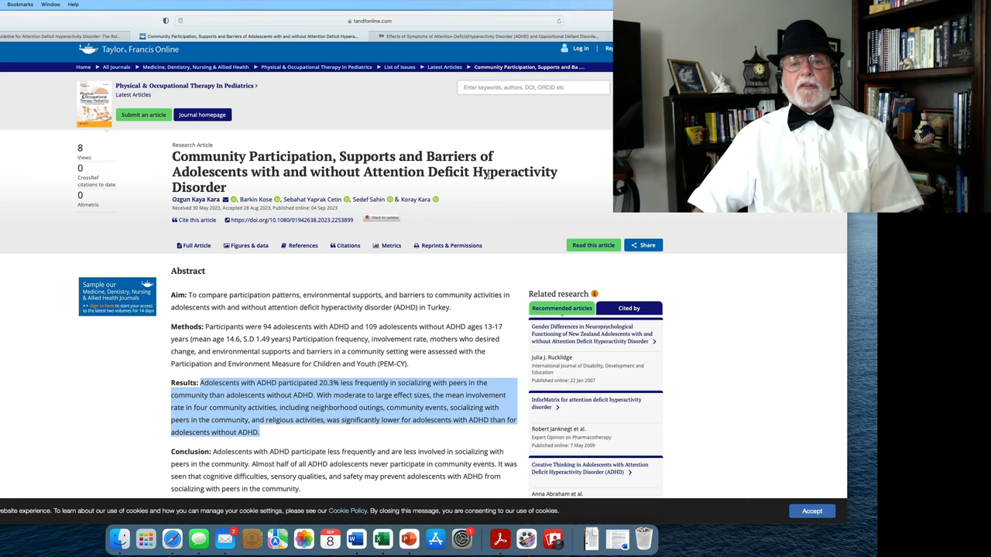
Switch to the third tab, the SpringerLink article on ADHD, ODD and academic attainment
left_click(488, 48)
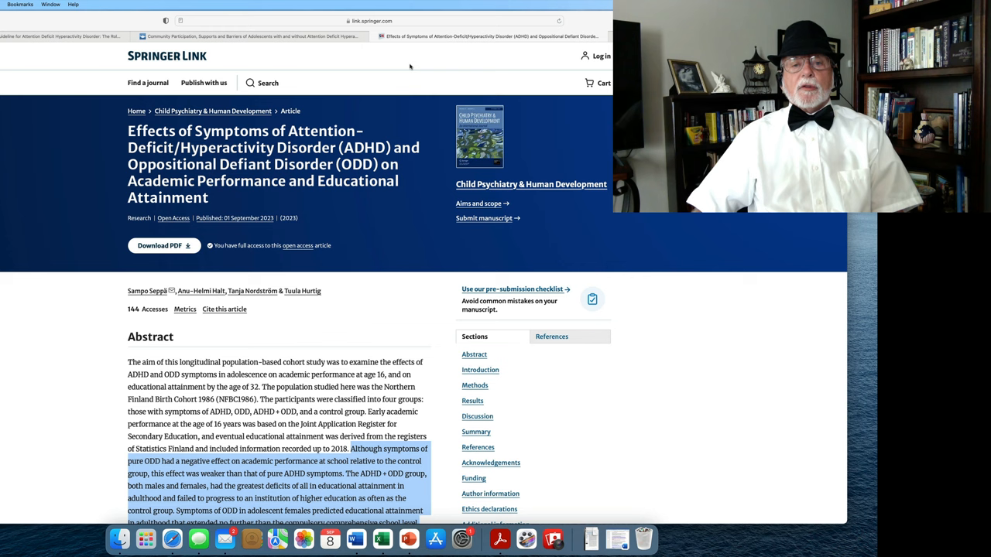
mouse_move(403, 68)
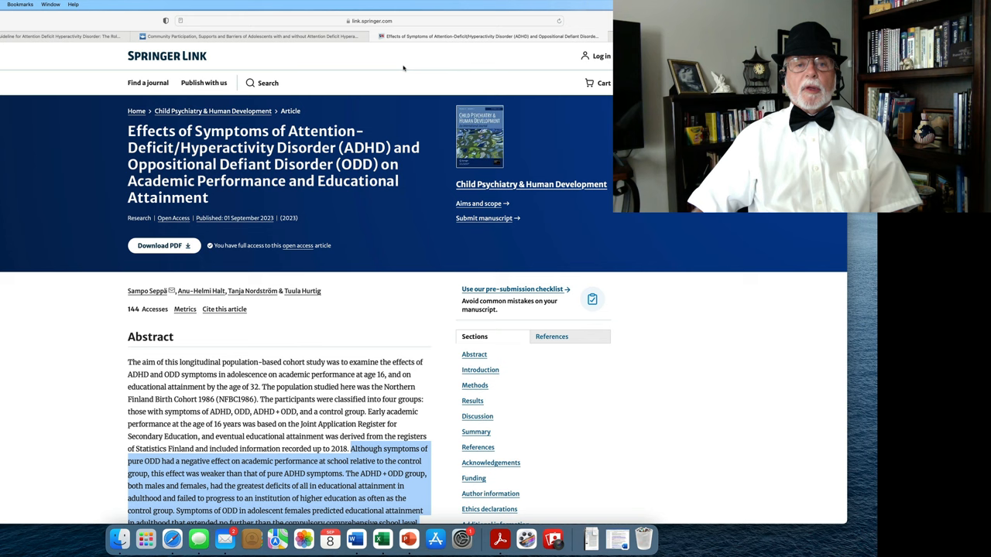
Scroll through the highlighted abstract of the SpringerLink ODD educational attainment article, then back up
scroll("down", 3)
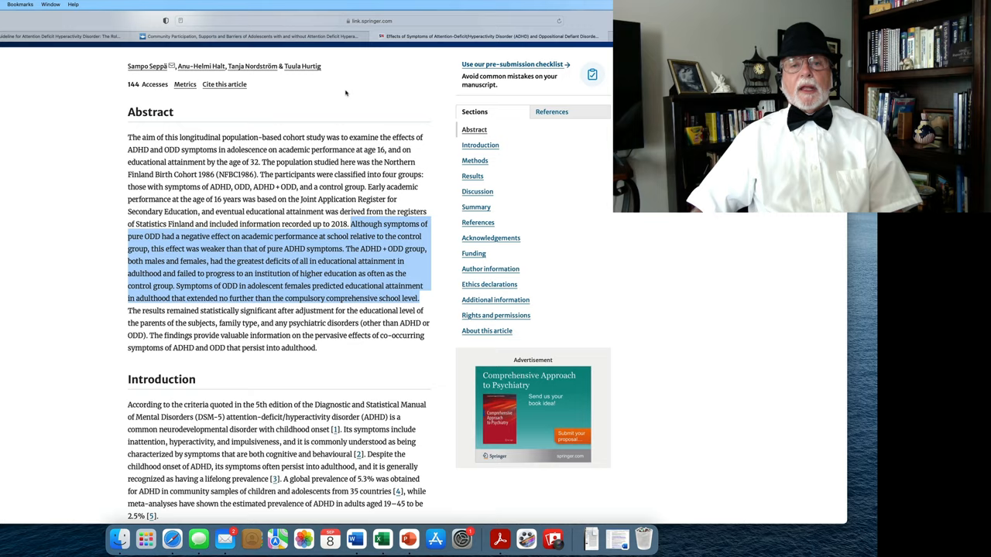
scroll("down", 3)
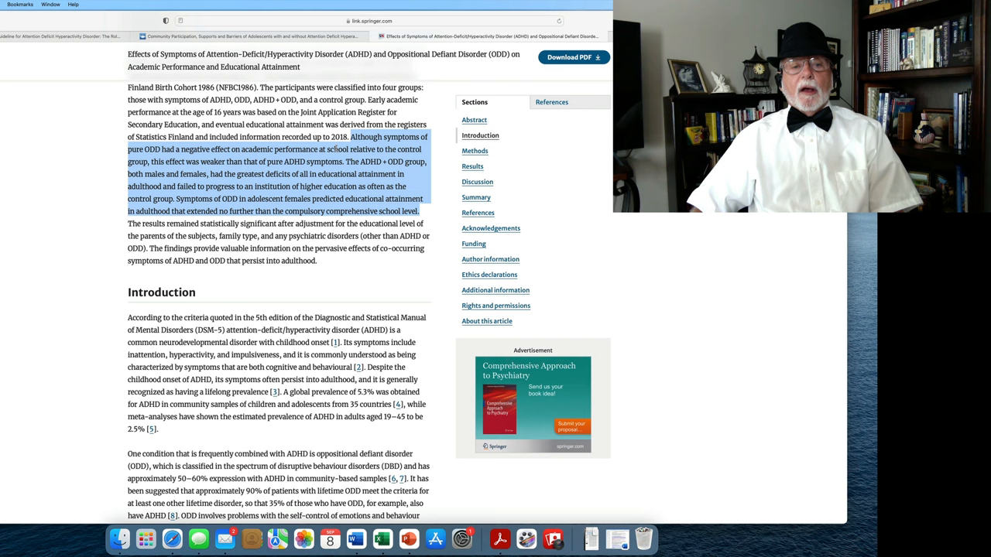
scroll("up", 3)
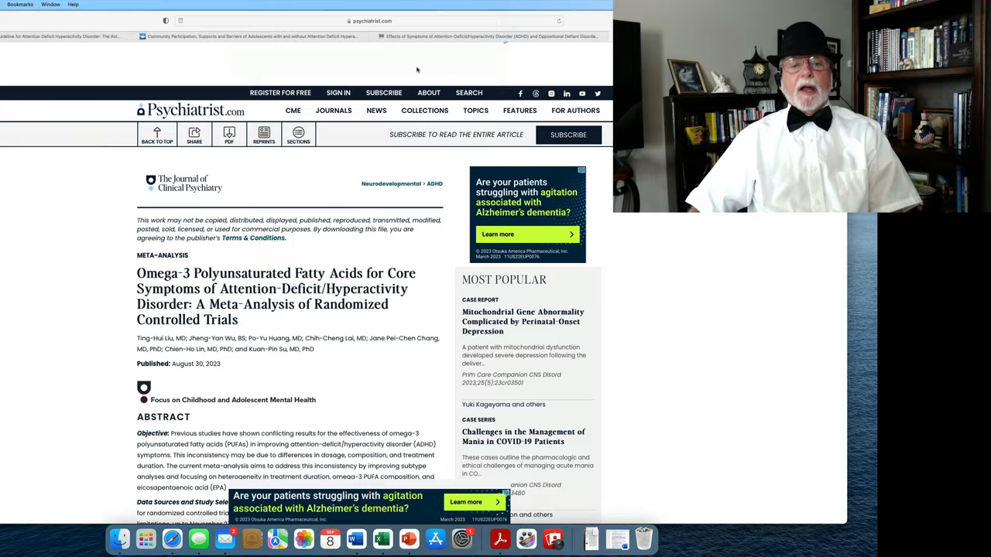
Scroll the omega-3 meta-analysis abstract down to the highlighted Results and the Conclusions
scroll("down", 3)
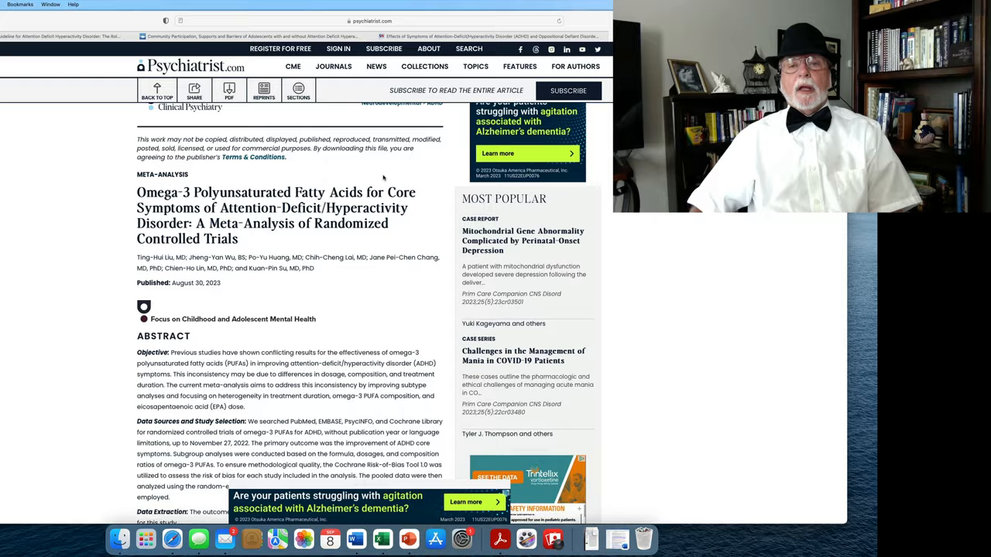
scroll("down", 3)
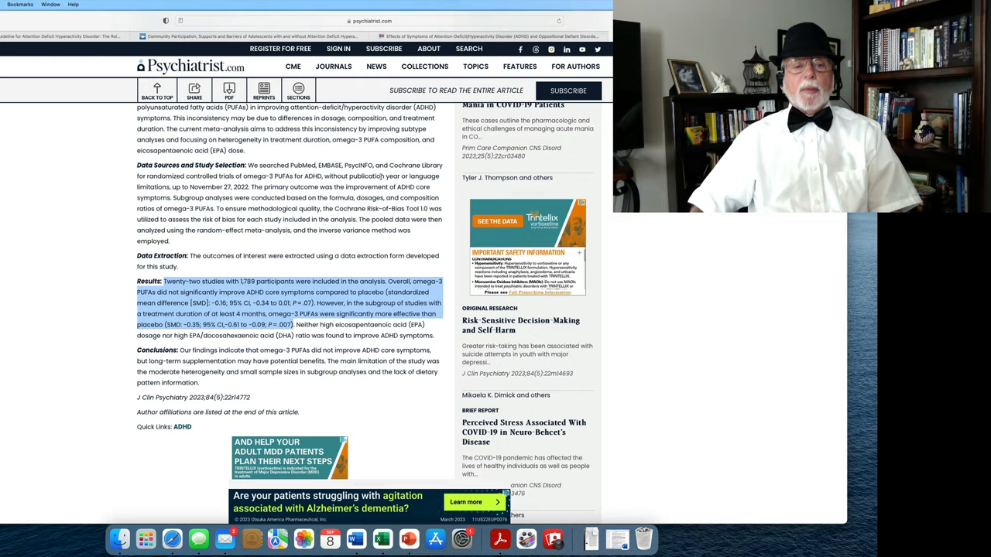
scroll("down", 3)
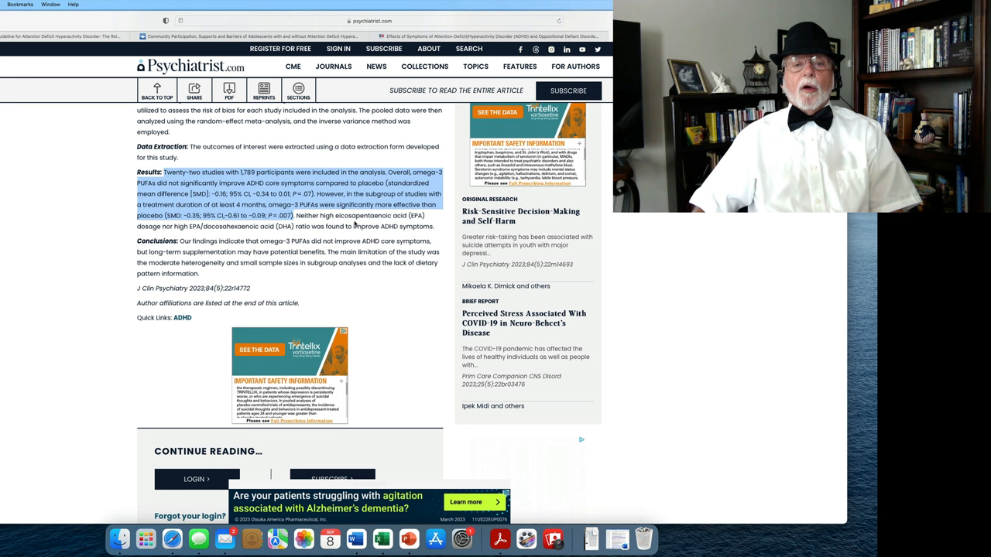
scroll("up", 3)
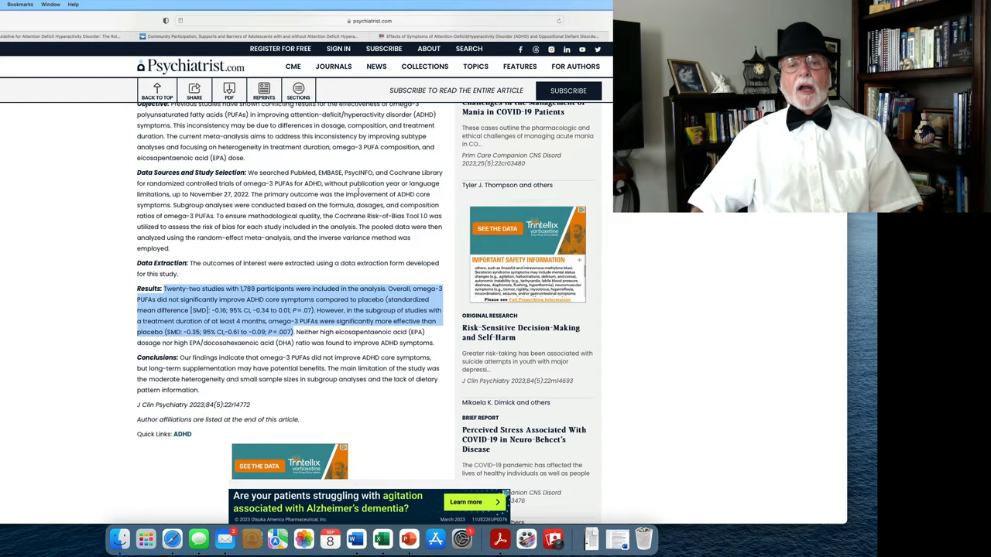
Scroll the omega-3 meta-analysis page back to its title, authors and publication date
scroll("up", 3)
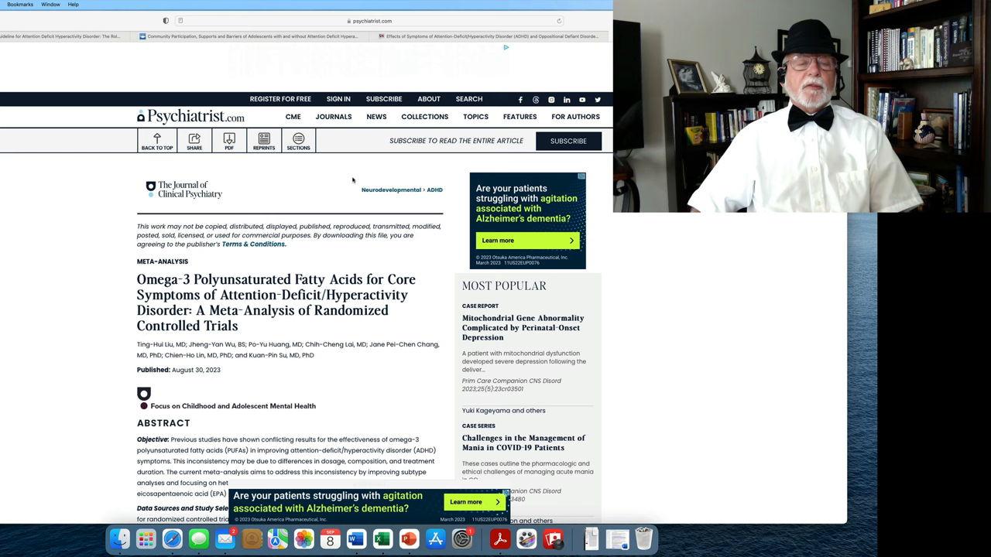
mouse_move(339, 181)
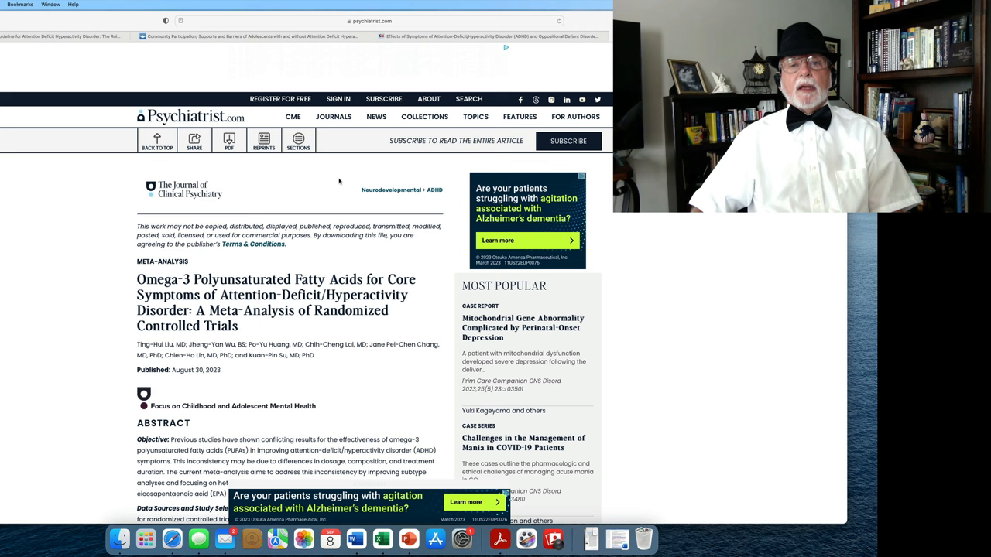